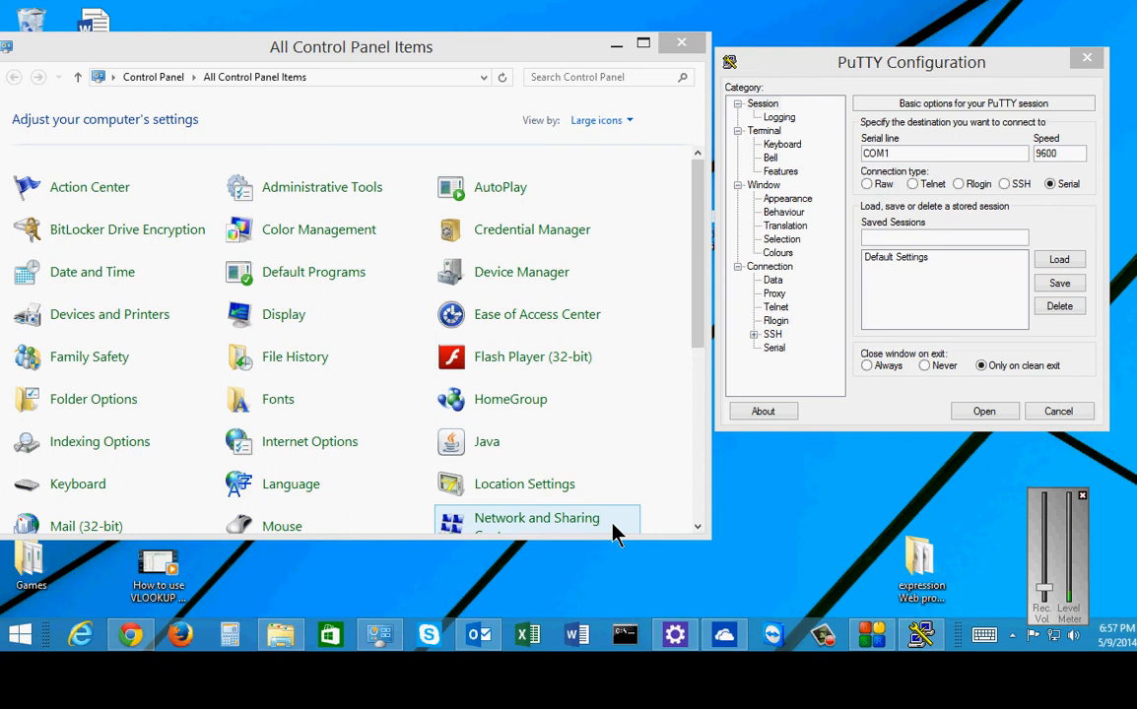
mouse_move(623, 504)
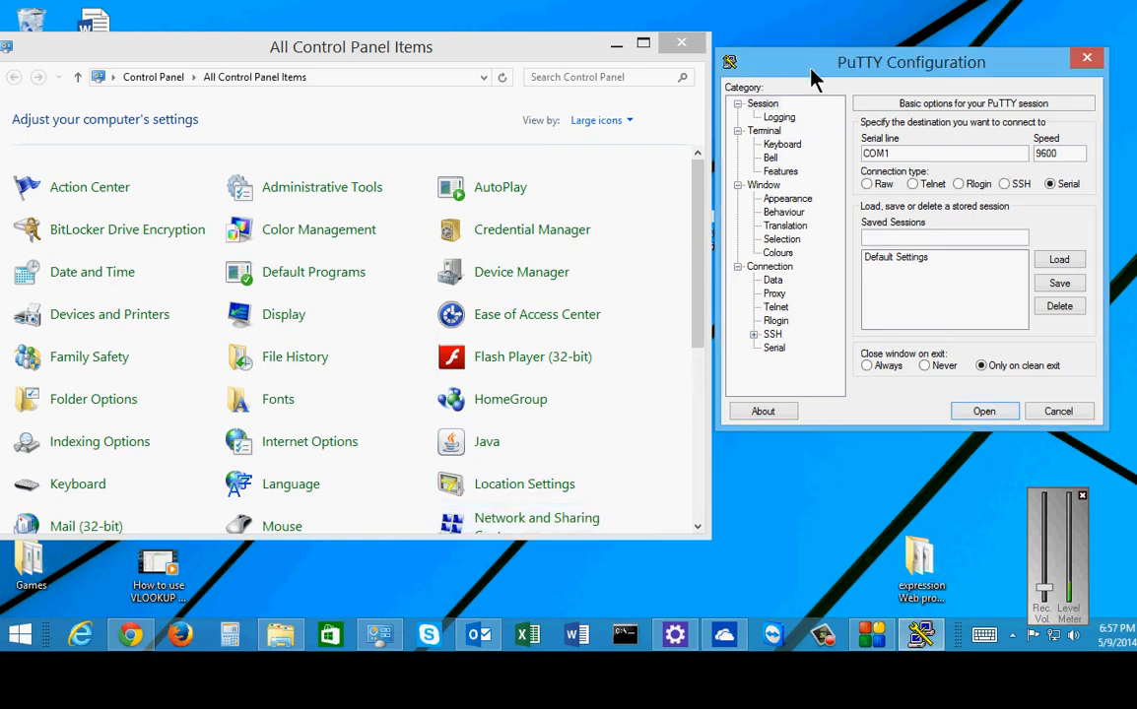
mouse_move(851, 108)
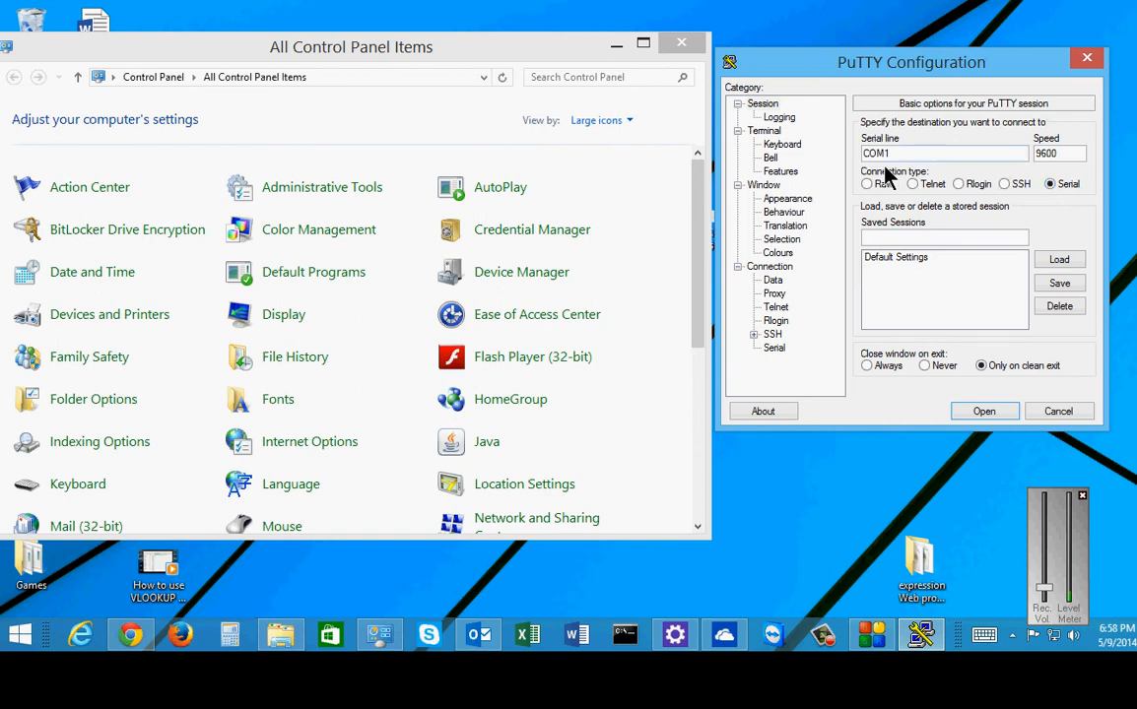
mouse_move(936, 154)
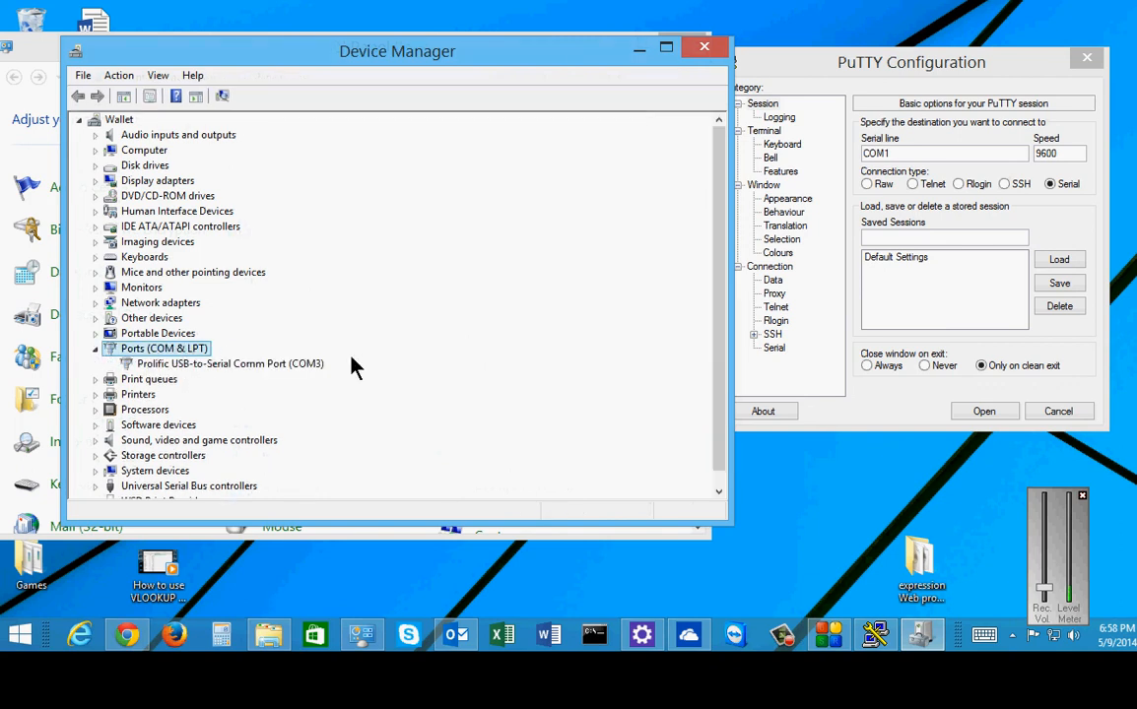
mouse_move(280, 375)
text(3)
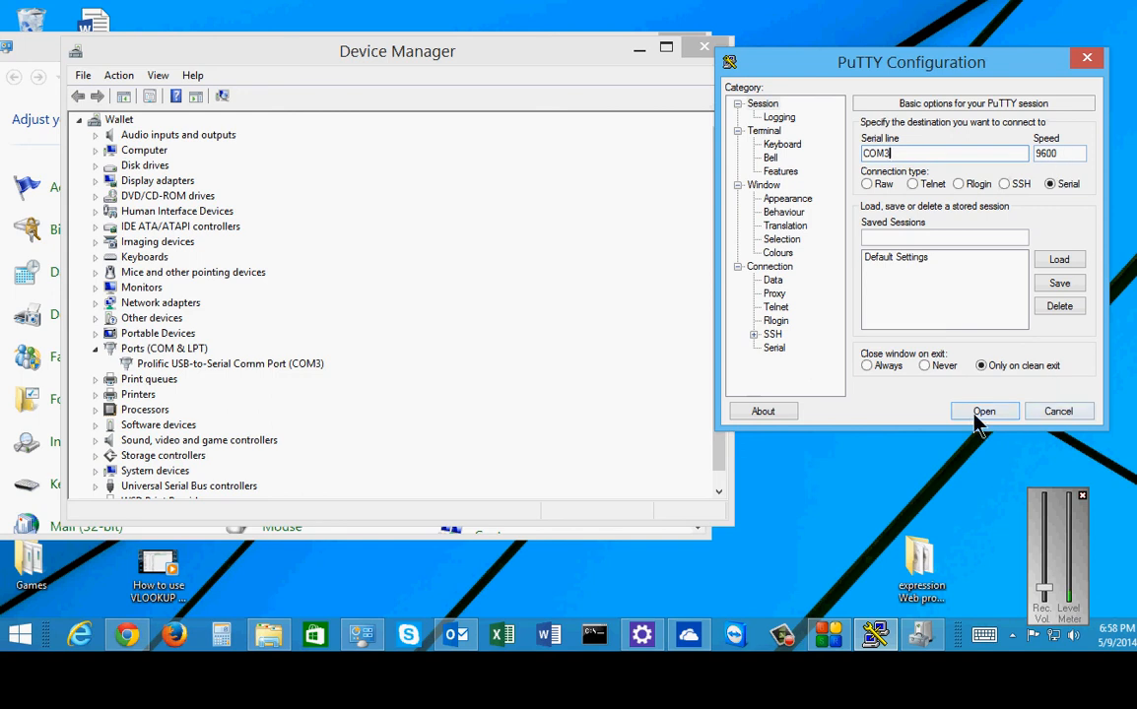
- Start the serial session on COM3 at 9600 baud, bringing up the terminal window
click(984, 412)
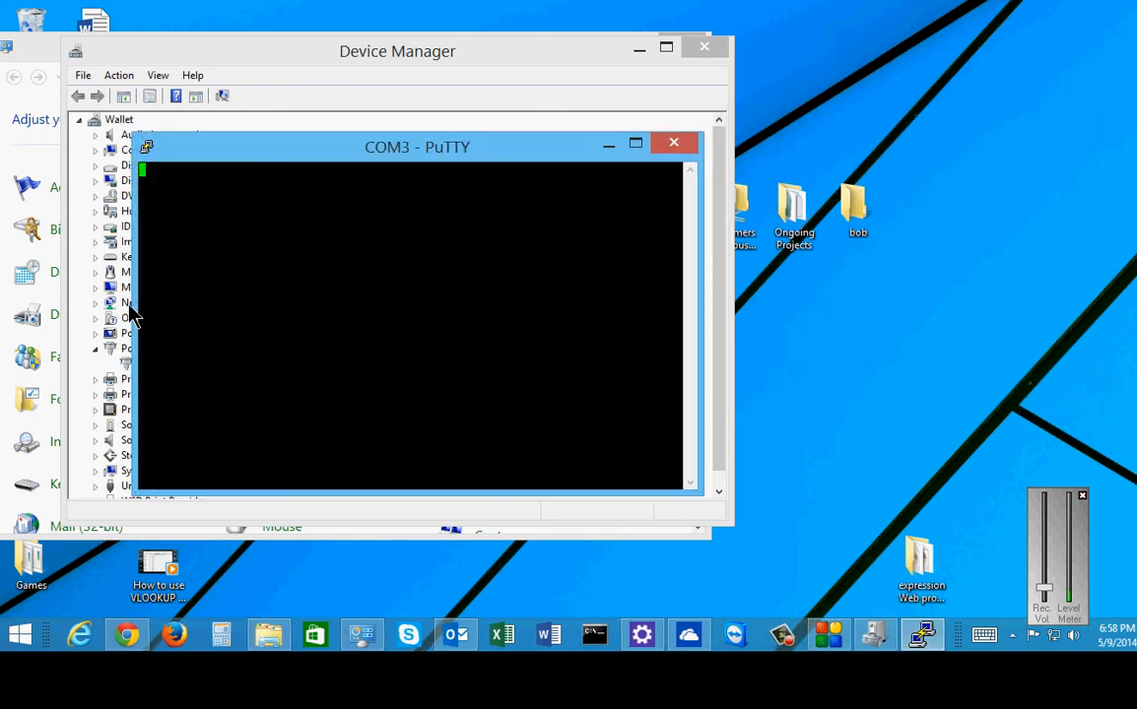